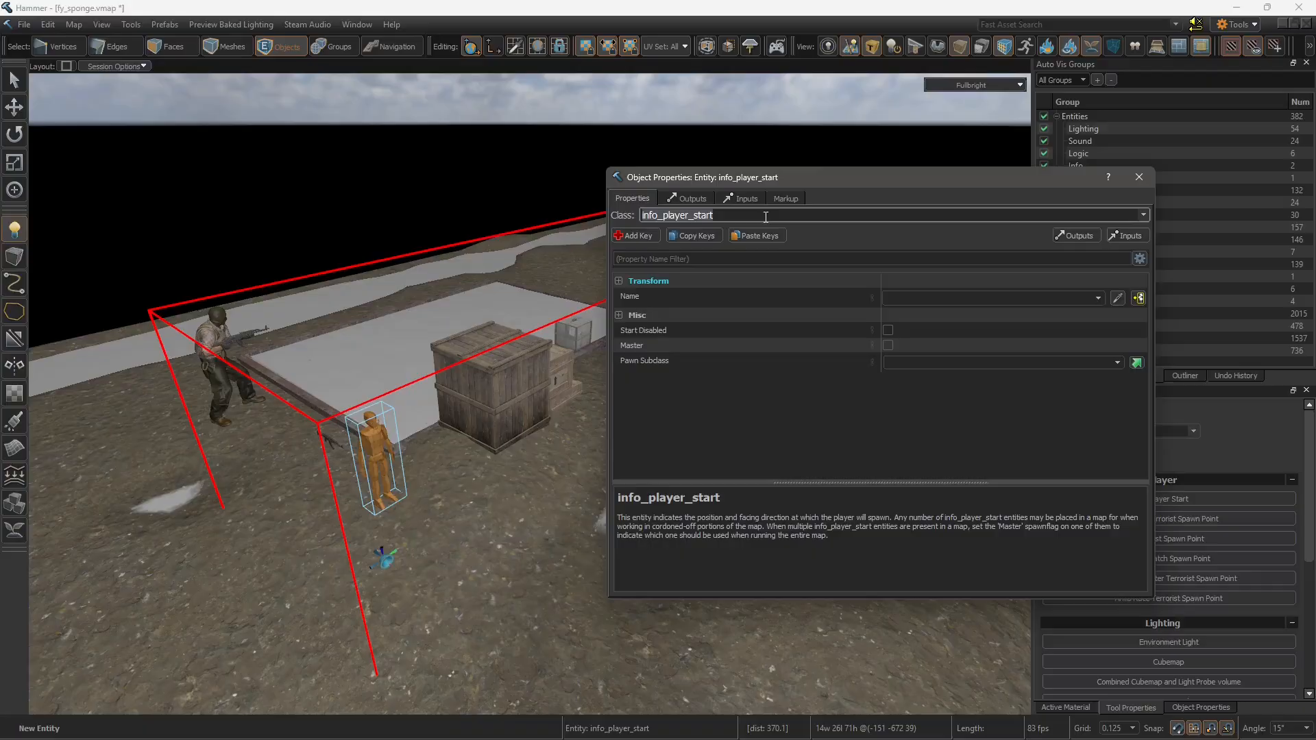
- Change the new entity's class to path_track and name it road1.1
{"action": "type", "text": "path_track"}
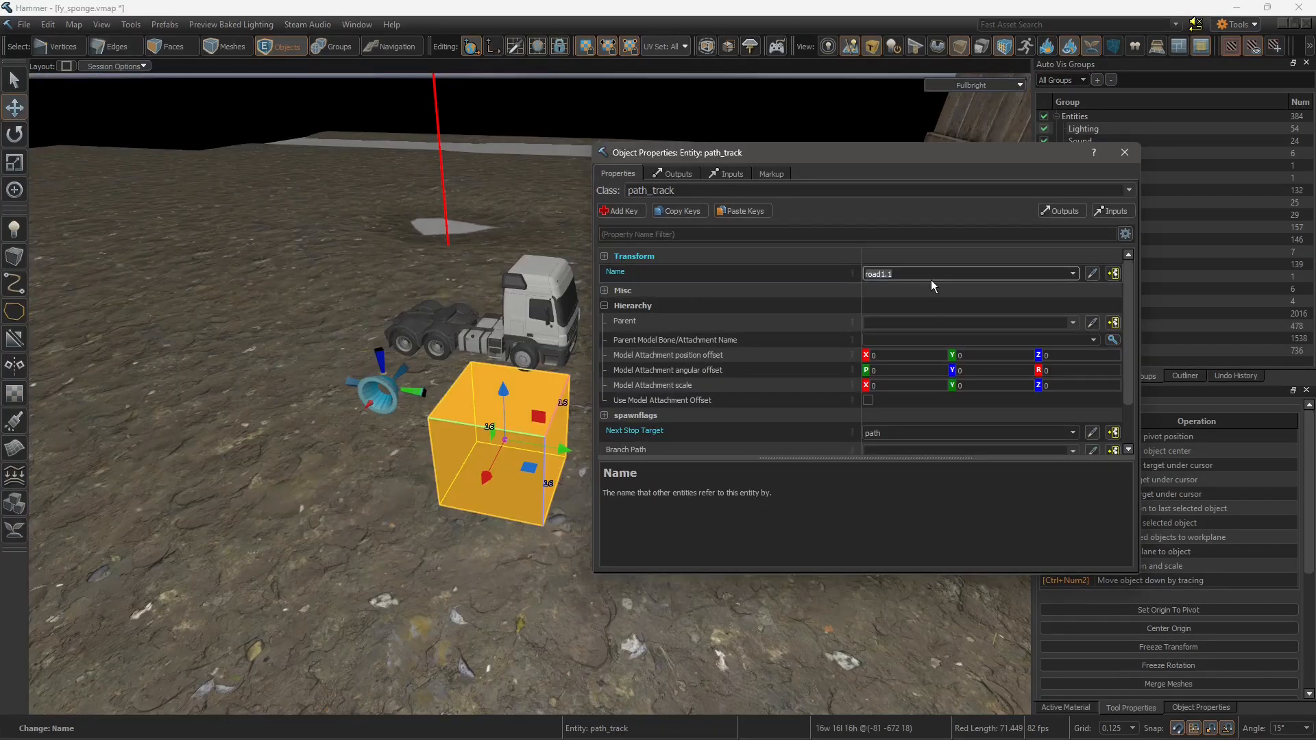
- Create path_track road1.2 with Next Stop Target road1.1 and apply its properties
{"action": "left_click", "coordinate": [864, 440]}
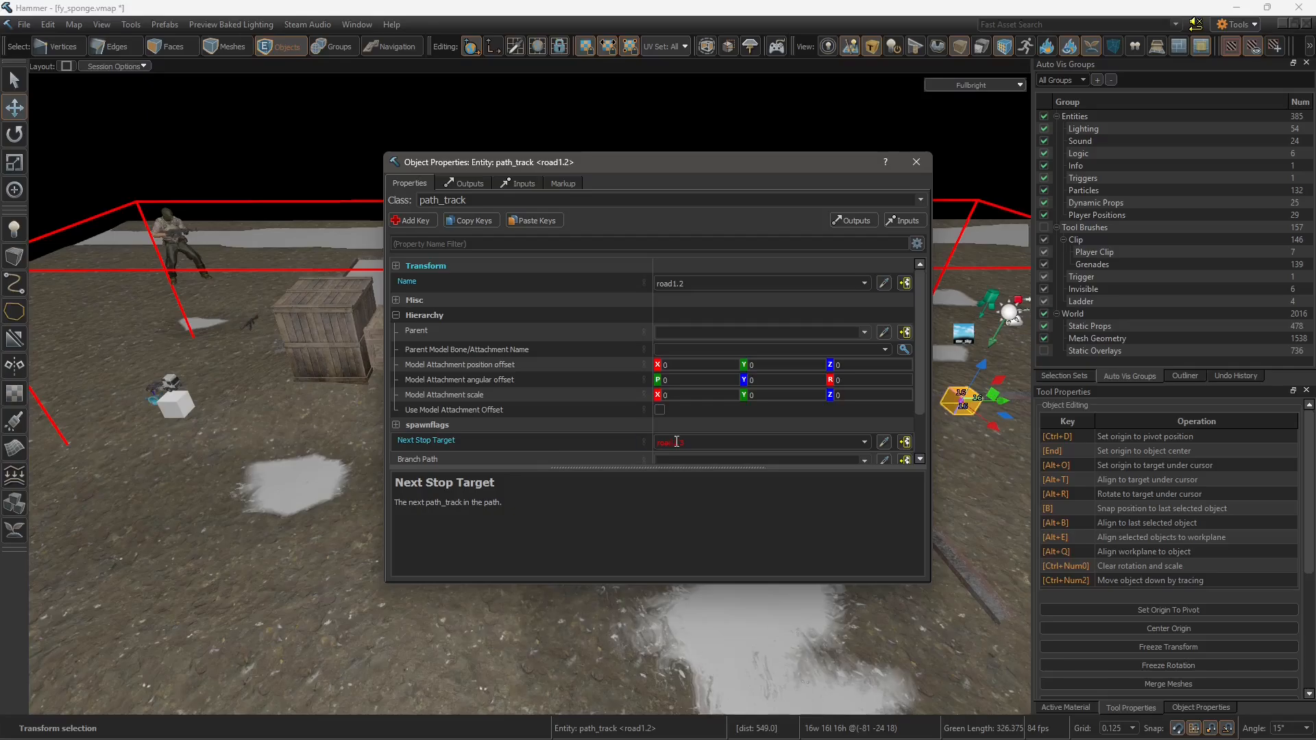
{"action": "type", "text": "road1.1"}
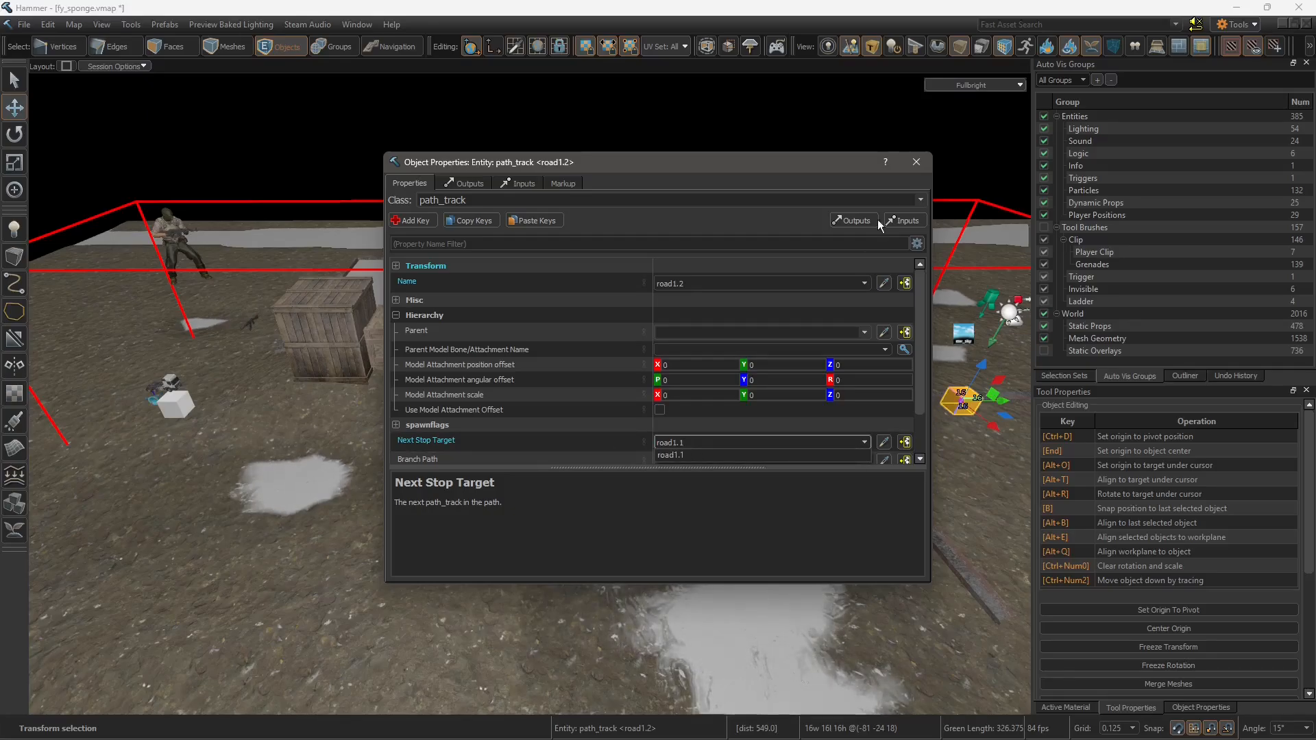
{"action": "left_click", "coordinate": [914, 162]}
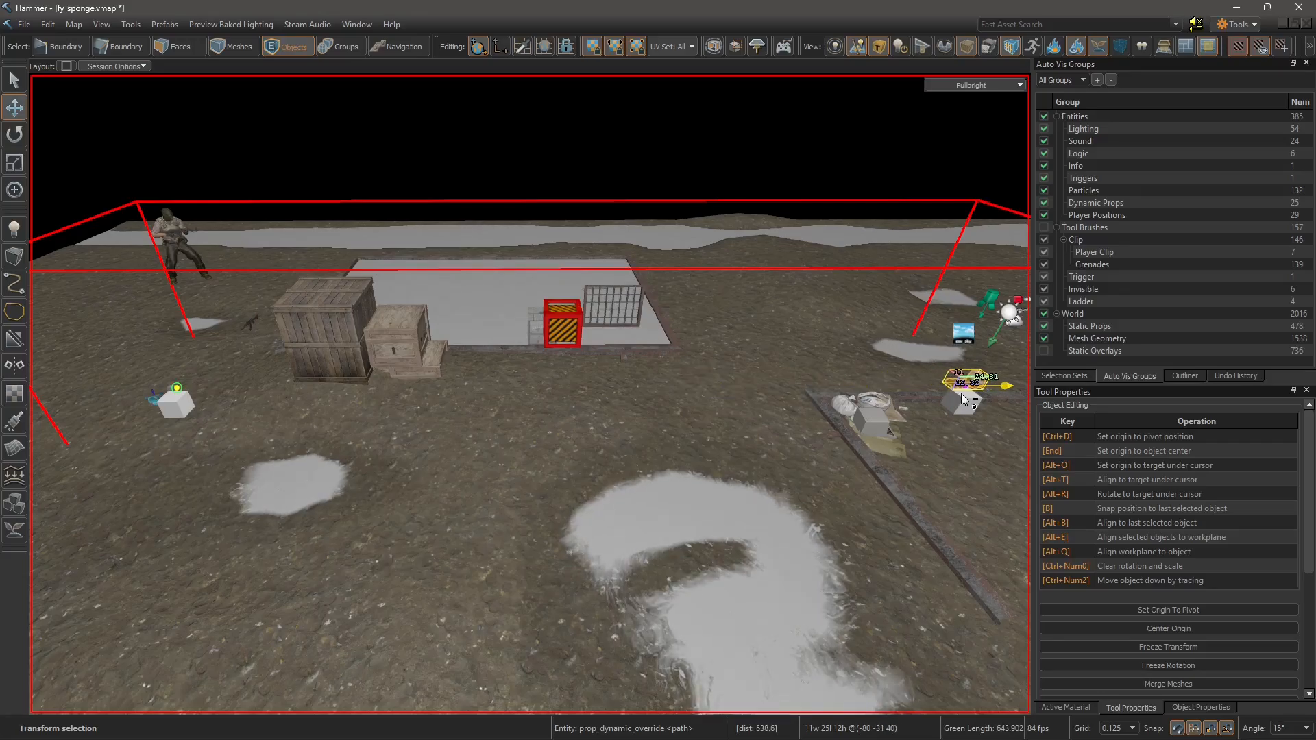
- Select road1.1 and enable its 'Teleport to THIS path track' spawnflag
{"action": "left_click_drag", "start_coordinate": [965, 380], "coordinate": [664, 383]}
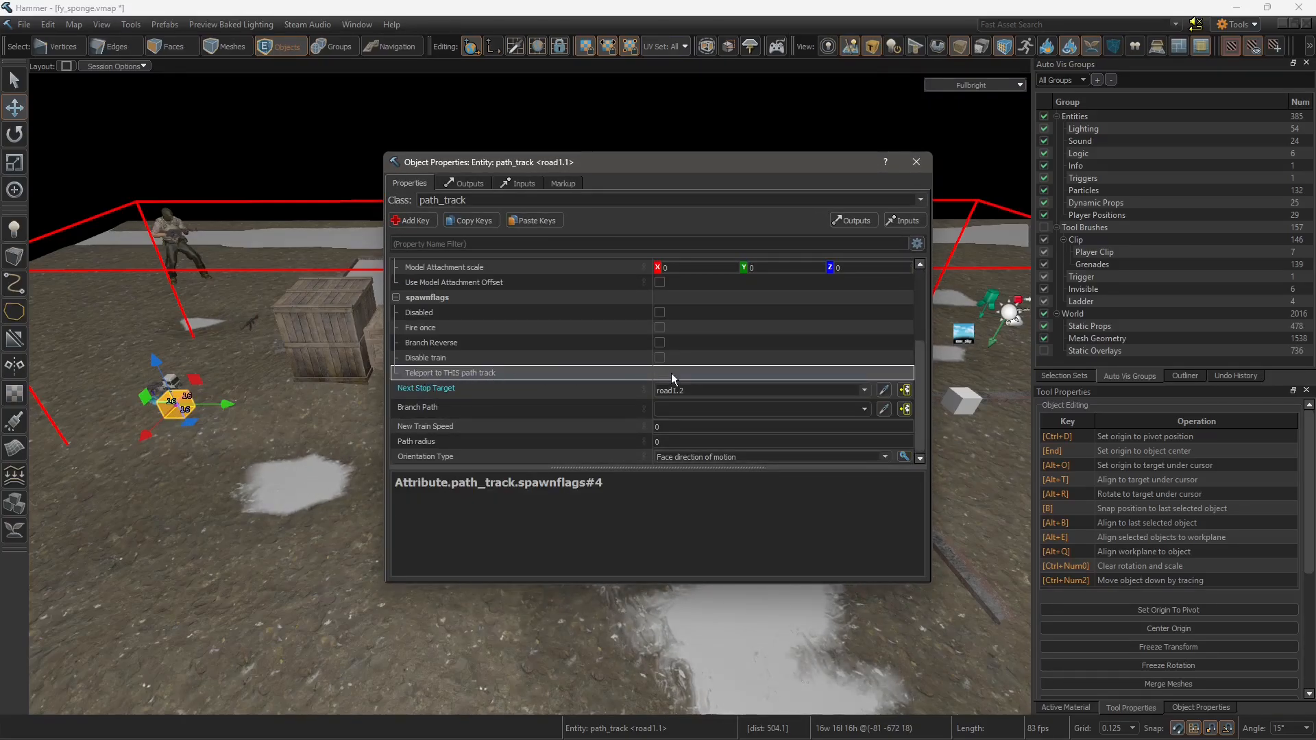
{"action": "left_click", "coordinate": [914, 161]}
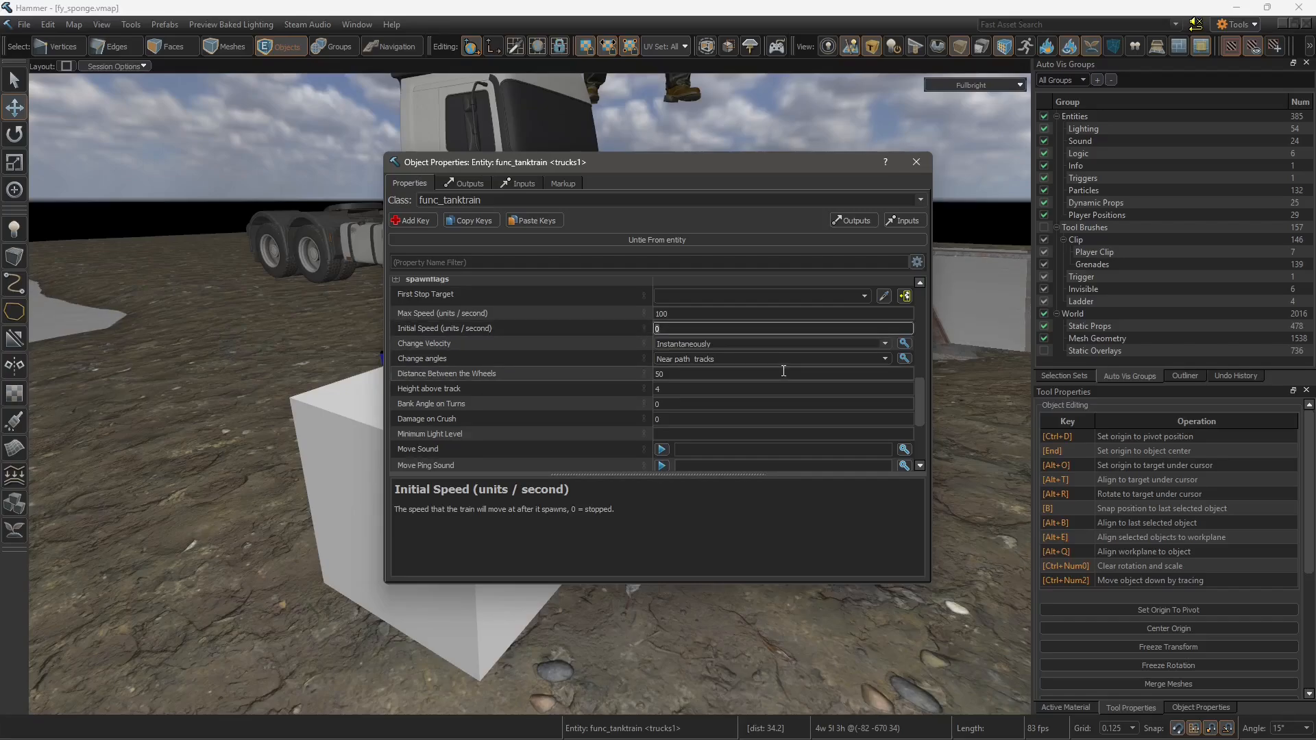
- Set the func_tanktrain trucks1 Max Speed to 100 units per second
{"action": "type", "text": "100"}
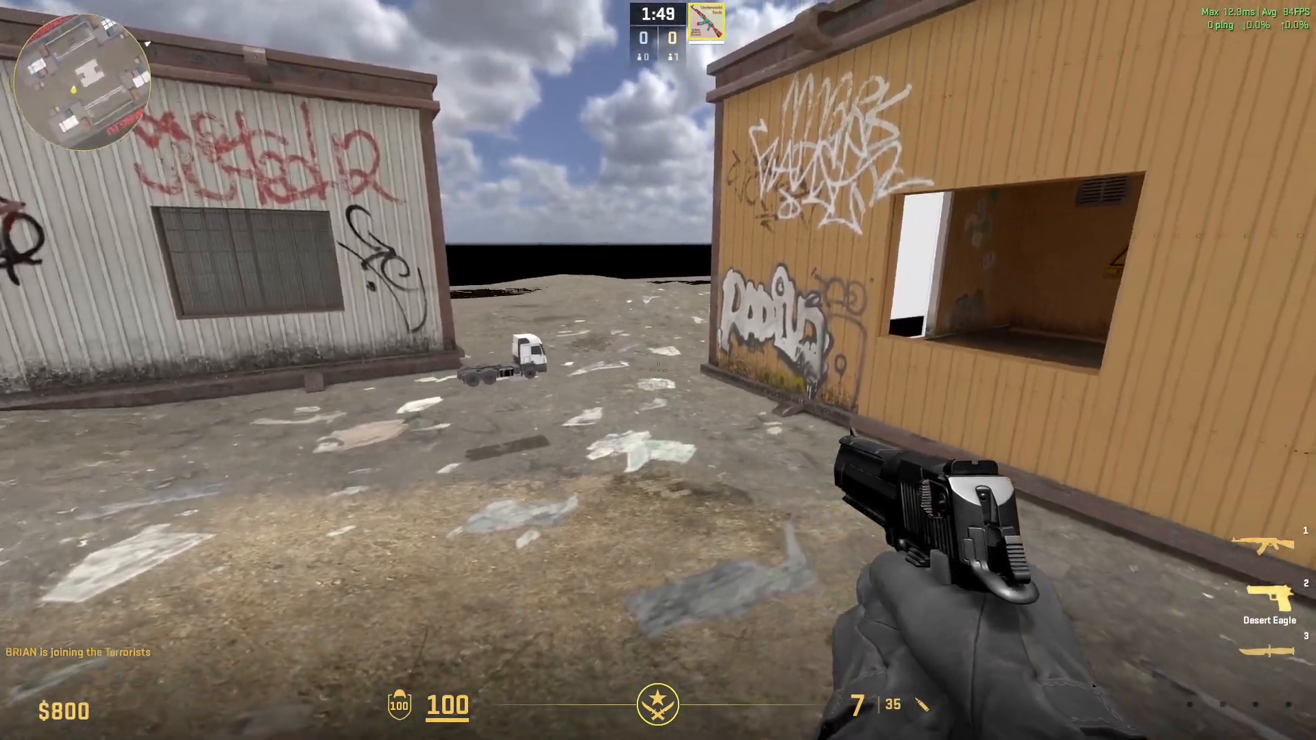
{"action": "mouse_move", "coordinate": [658, 370]}
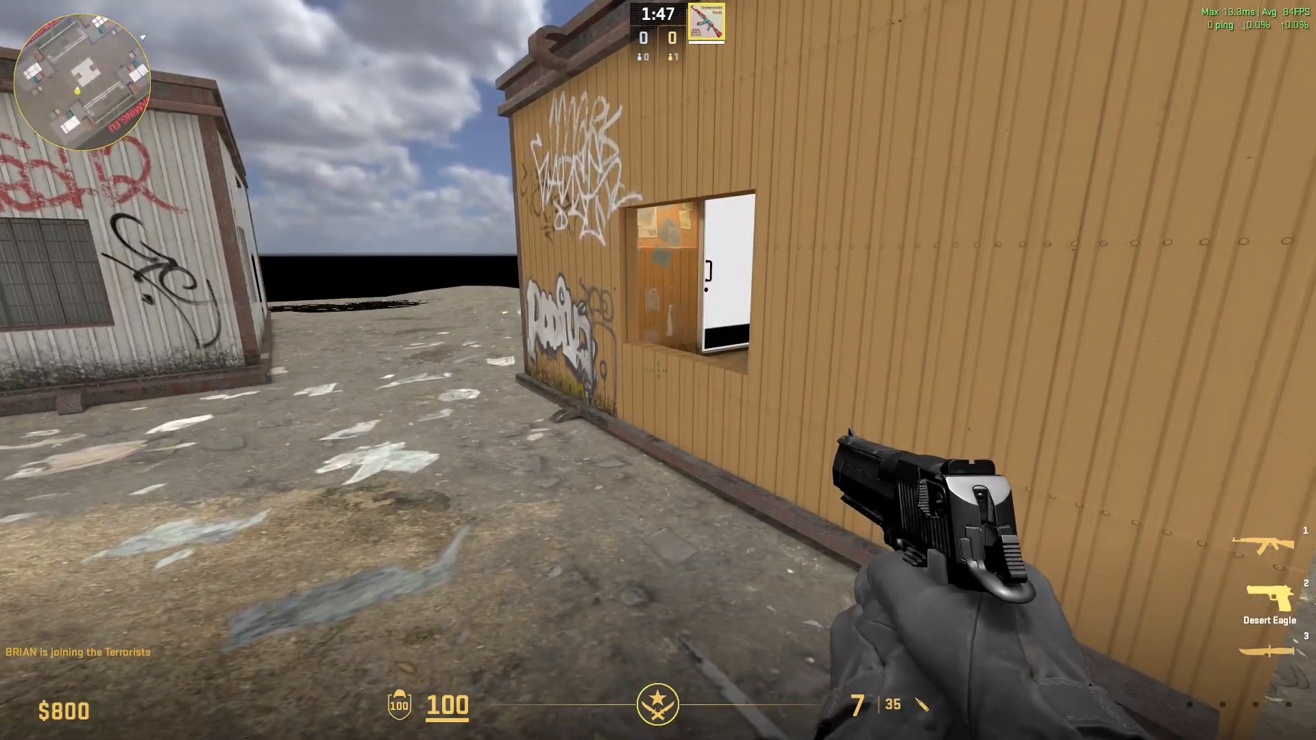